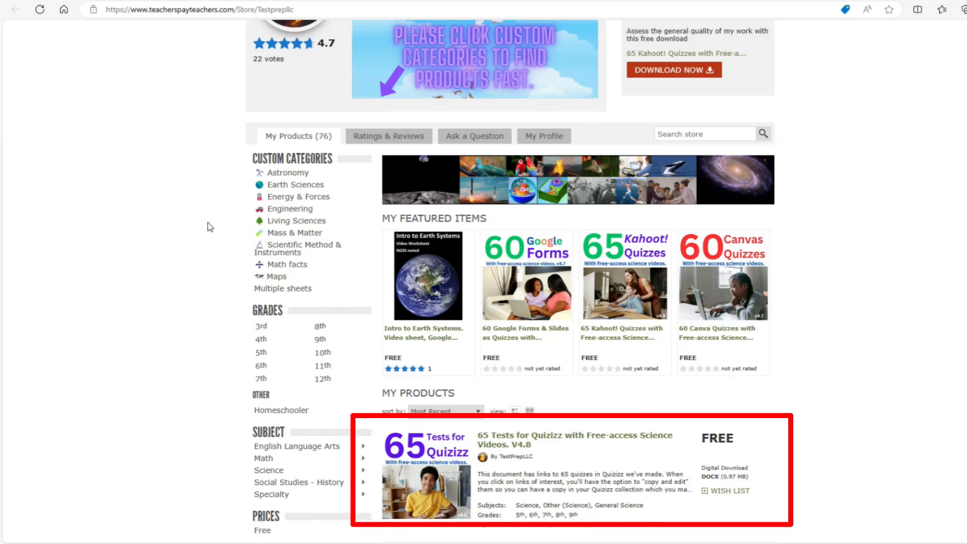
Open the '65 Tests for Quizizz' product and its DOCX of quiz links in Word.
left_click(573, 440)
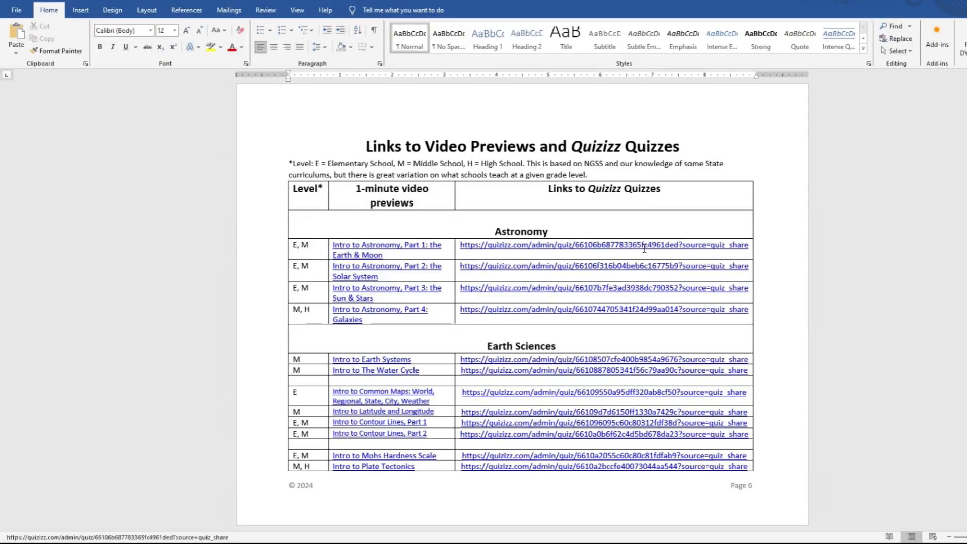
Follow the Intro to Astronomy, Part 1 link and Copy and Edit the quiz into my library.
left_click(590, 245)
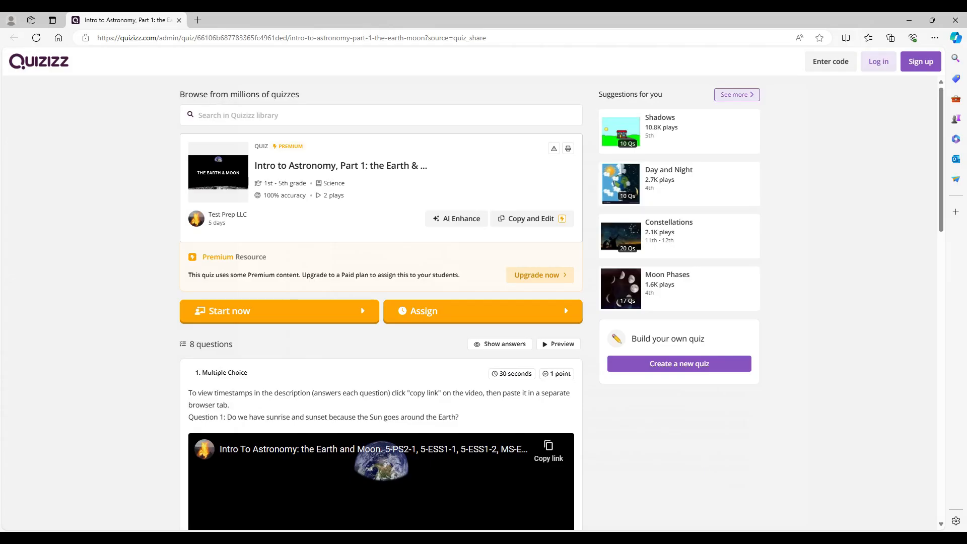
mouse_move(558, 258)
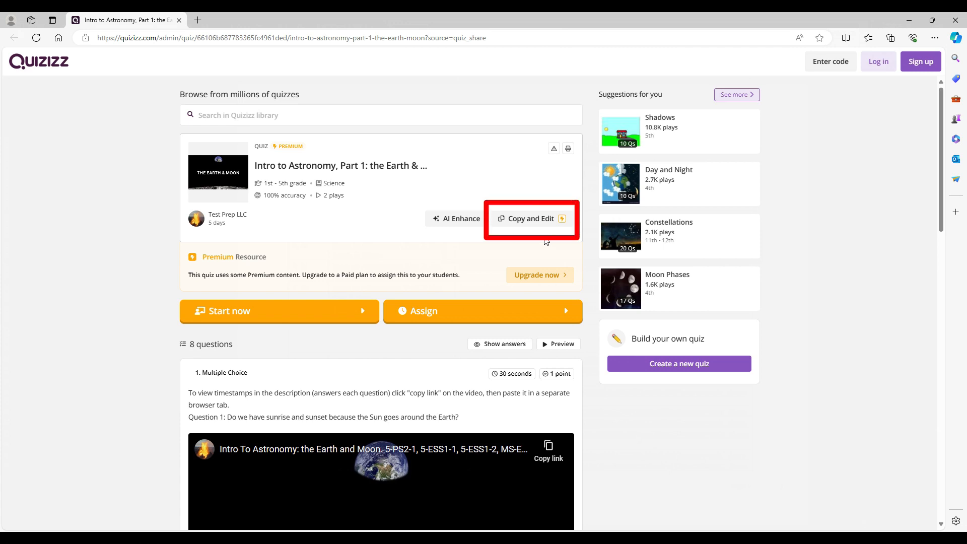
left_click(529, 218)
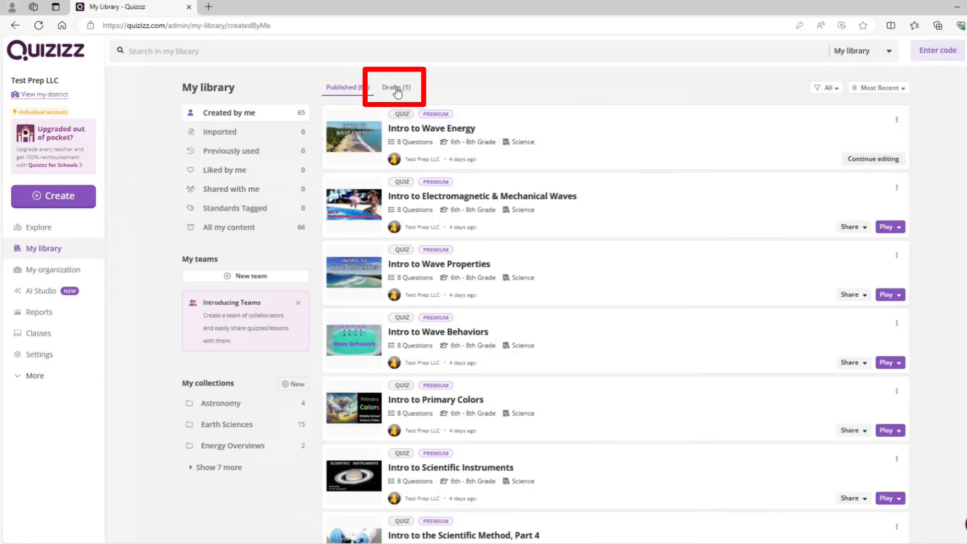
Resume the copied draft, edit the question text ('dit as you') and publish it.
left_click(393, 86)
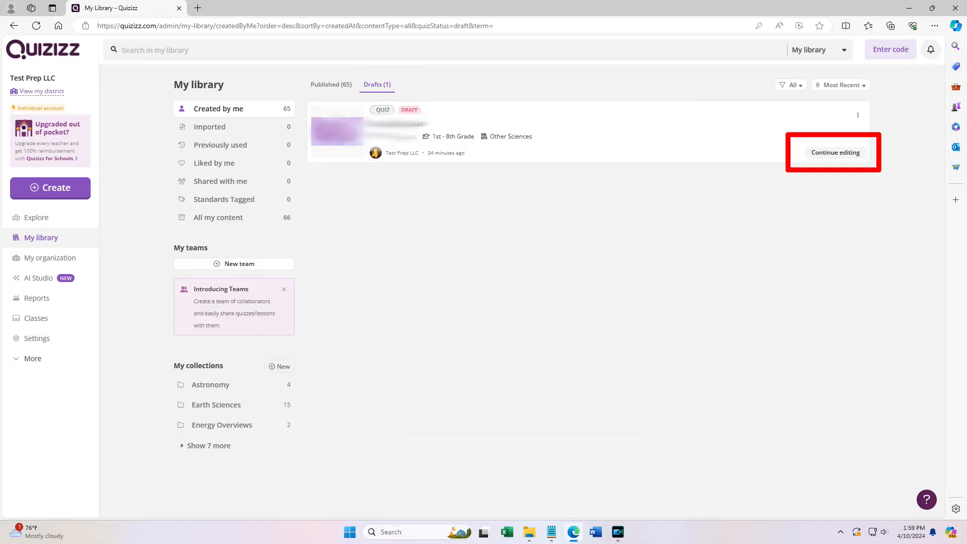
left_click(835, 153)
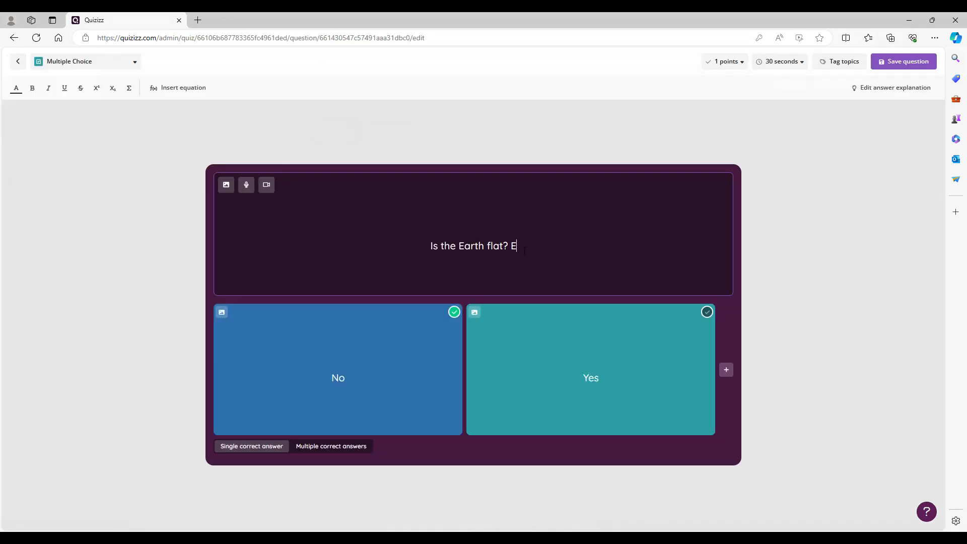
type("dit as you")
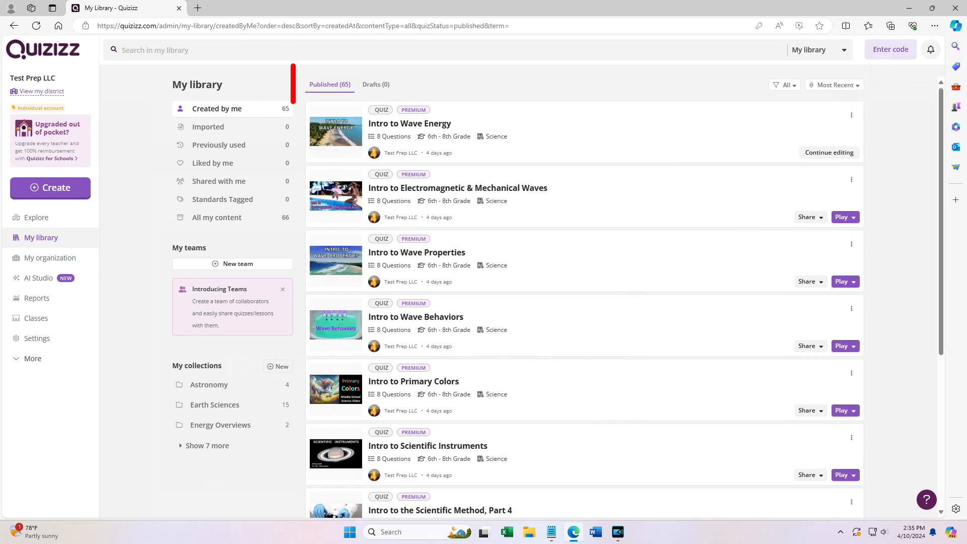
From My library, start assigning Intro to Astronomy, Part 1: the Earth & Moon as homework.
scroll("down", 3)
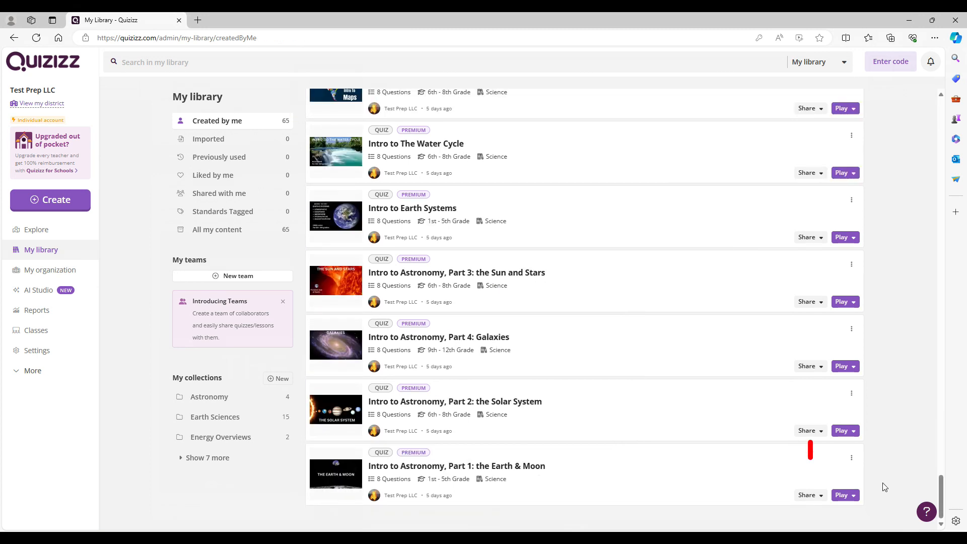
left_click(842, 458)
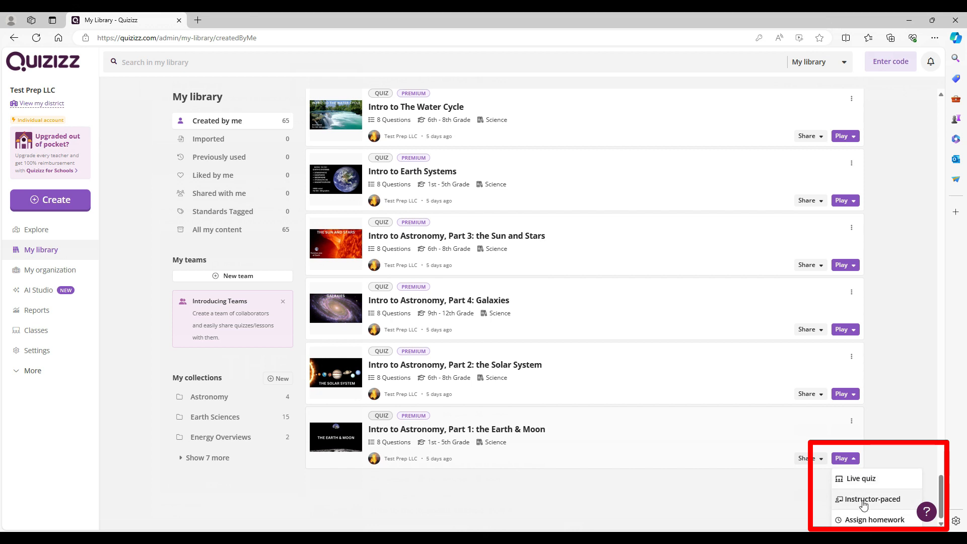
left_click(875, 520)
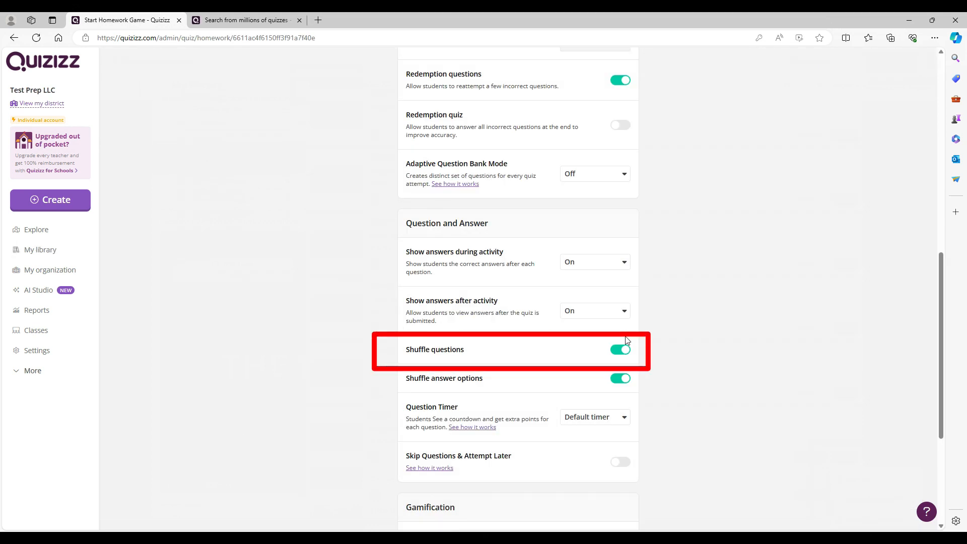
Turn off 'Shuffle questions' in the homework assignment settings.
left_click(621, 350)
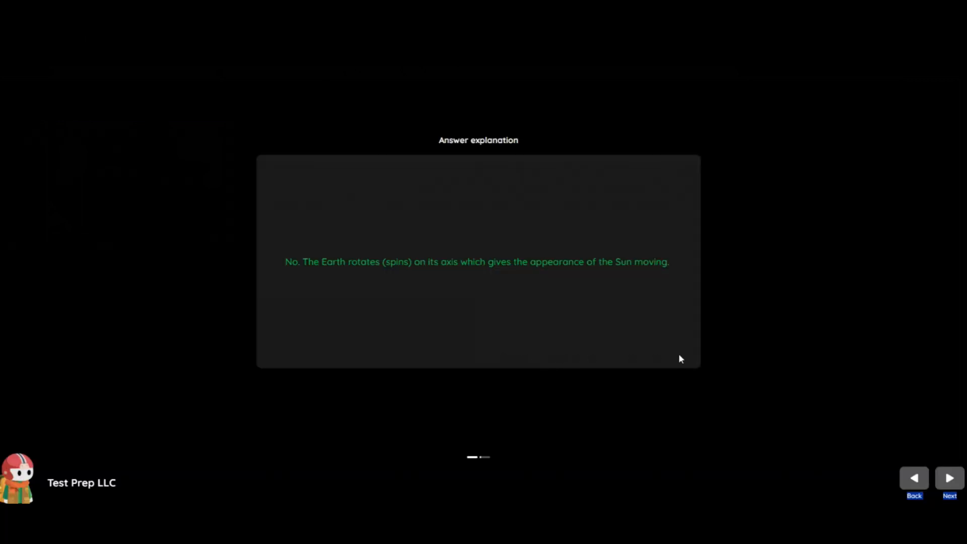
mouse_move(941, 440)
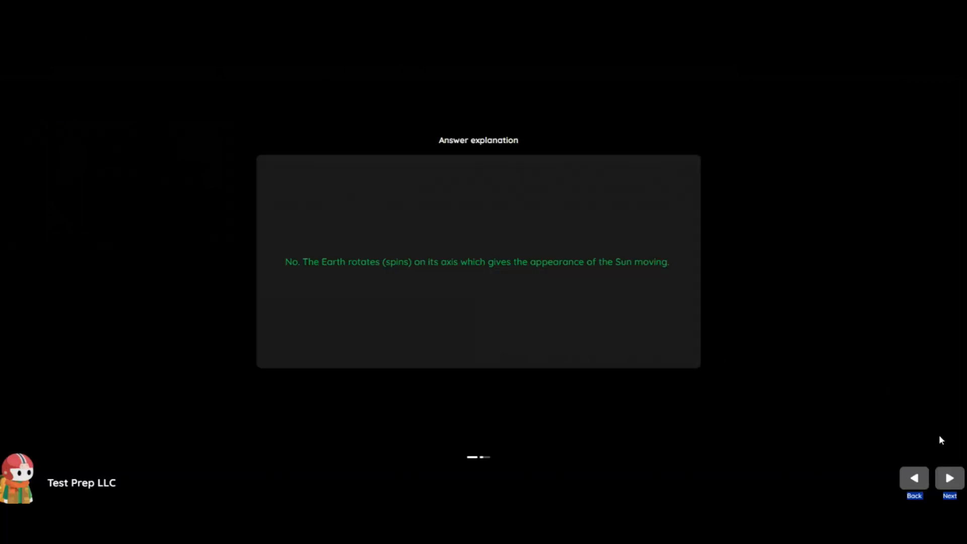